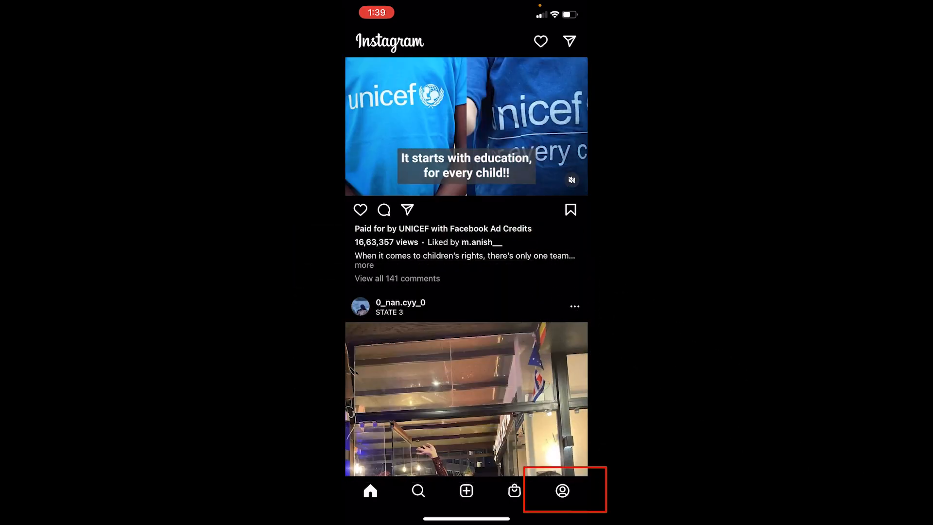
Step: Go to your profile to reach Instagram's Account settings
click(561, 490)
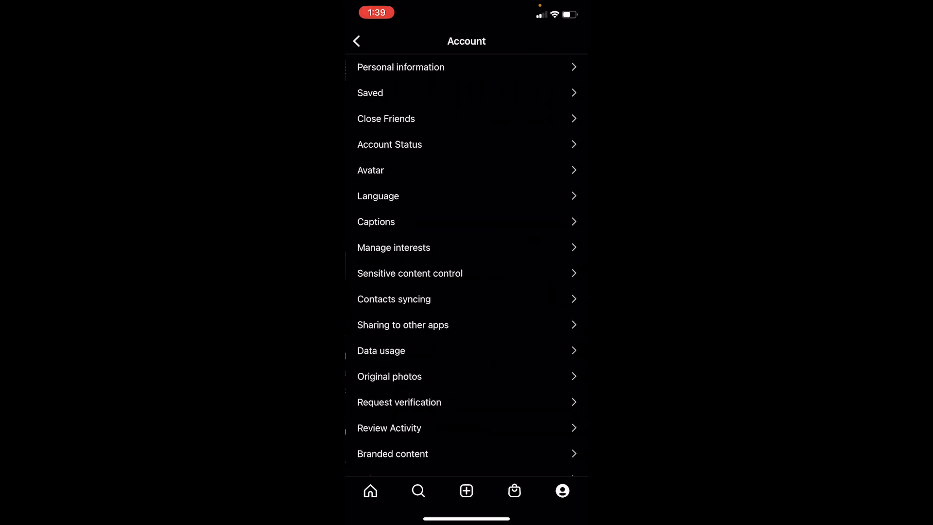
Step: Open 'Sharing to other apps' and pick the linked Facebook profile
scroll(down, 3)
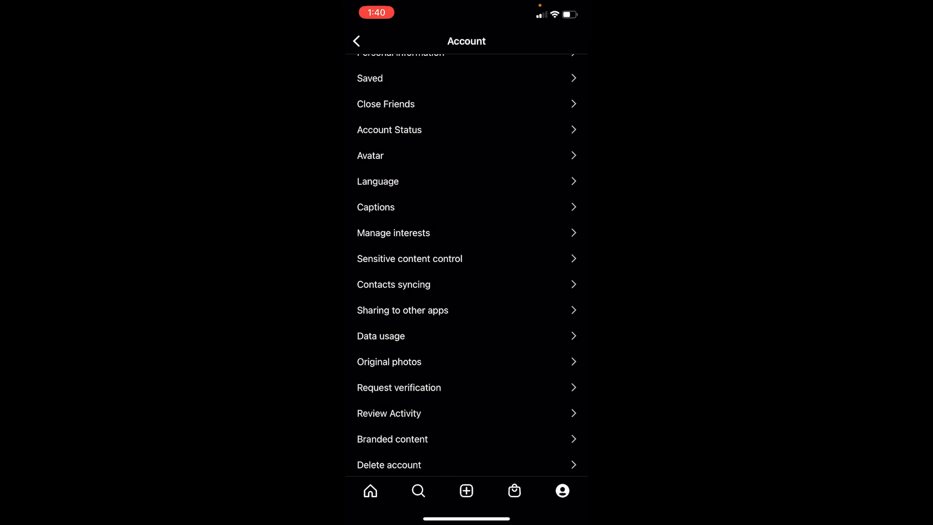
click(402, 310)
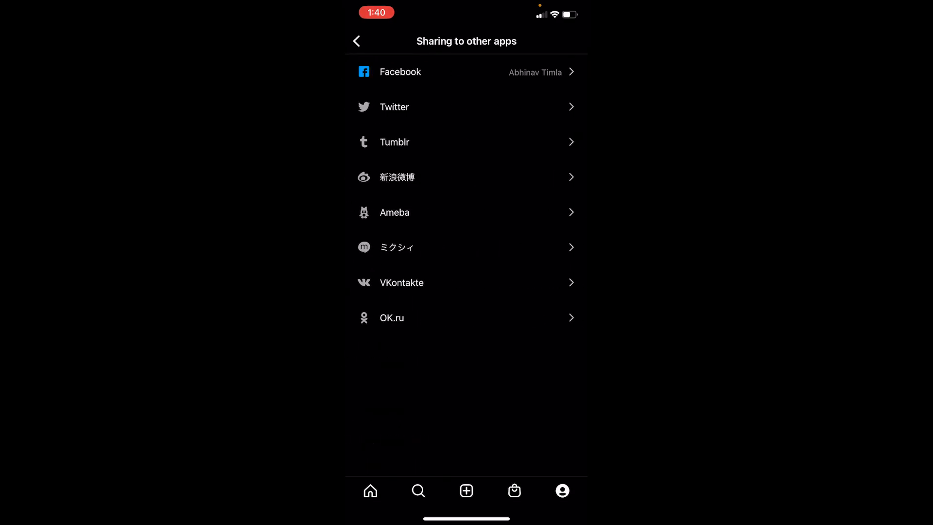
click(466, 72)
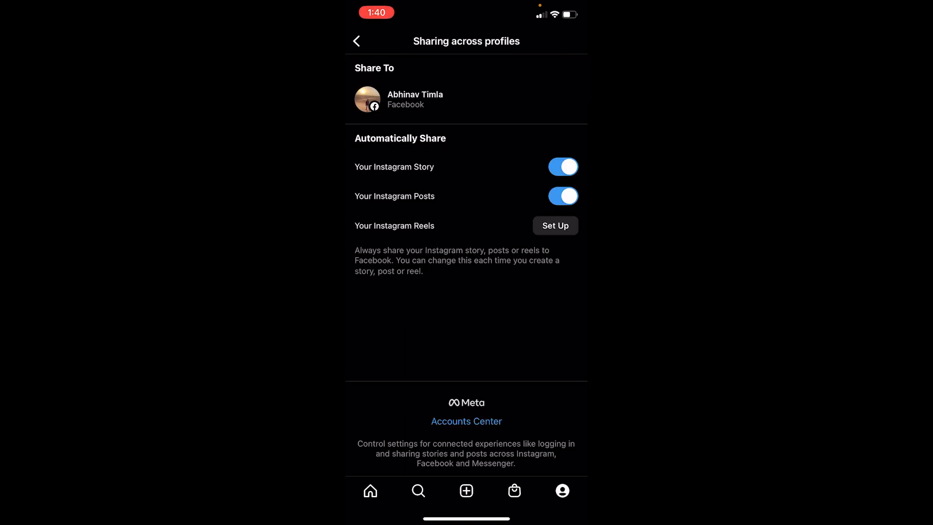
Step: Open Meta Accounts Center and view its connected Accounts list
click(467, 421)
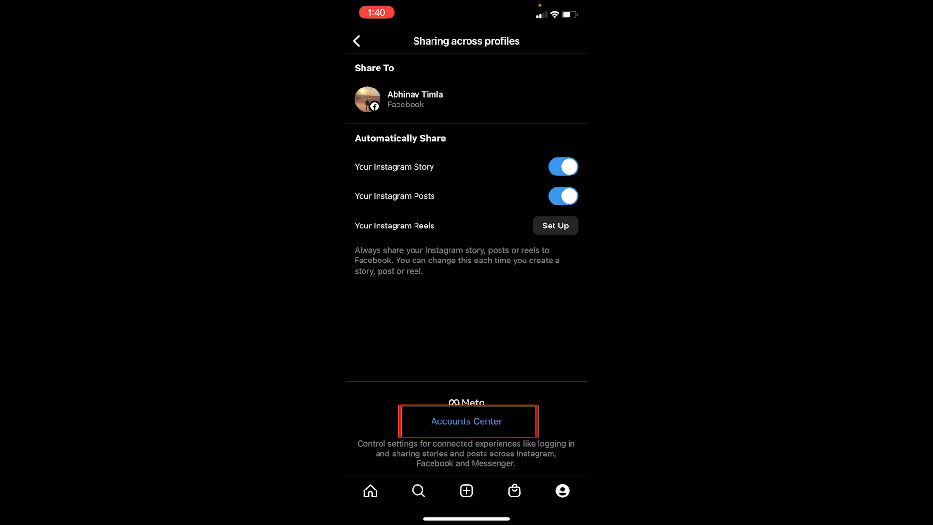
click(466, 421)
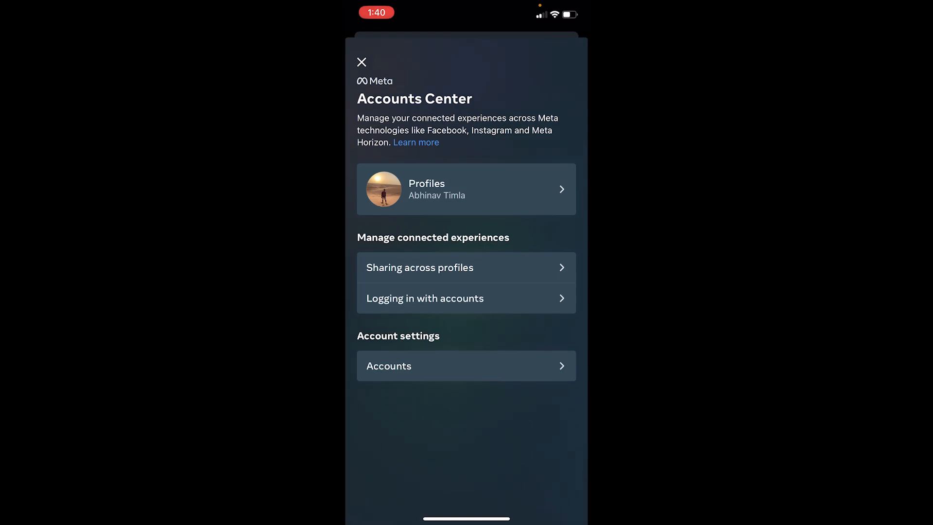
click(466, 365)
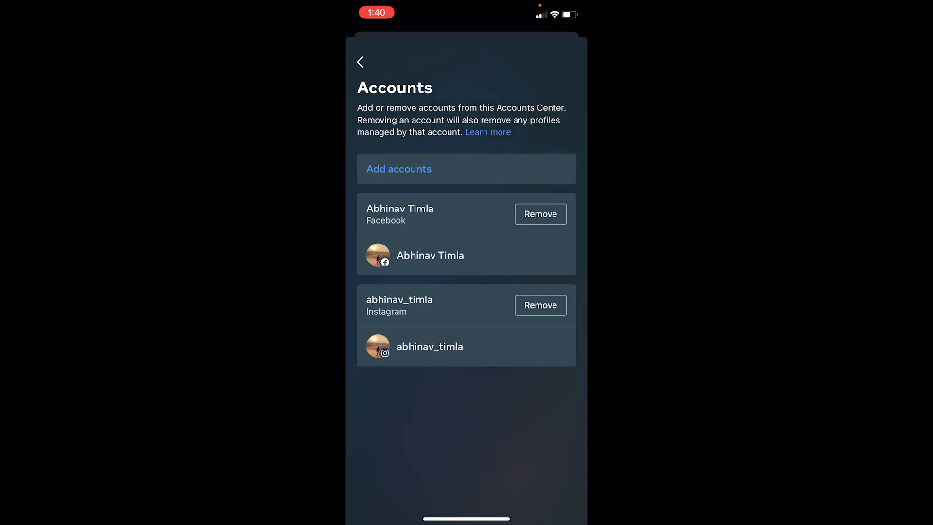
Step: Remove the Facebook account from Accounts Center and confirm the removal
click(541, 214)
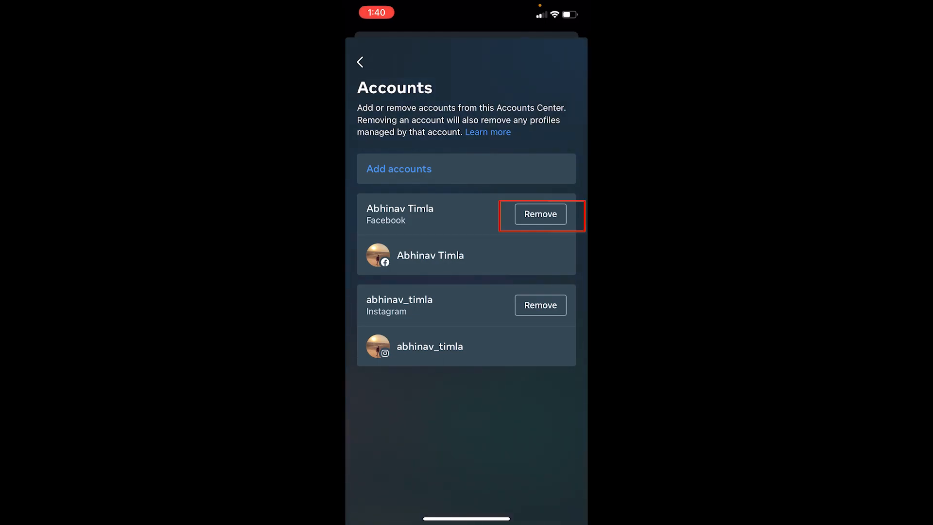
click(539, 214)
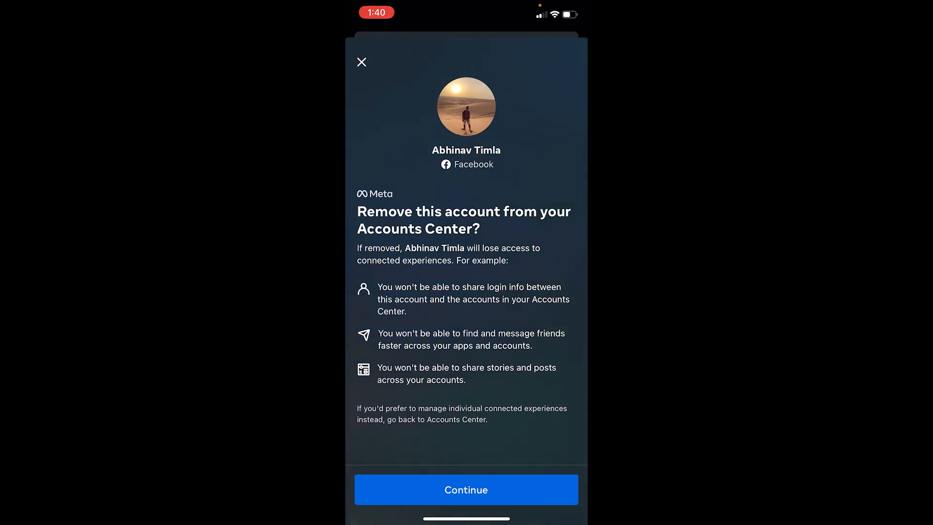
click(361, 62)
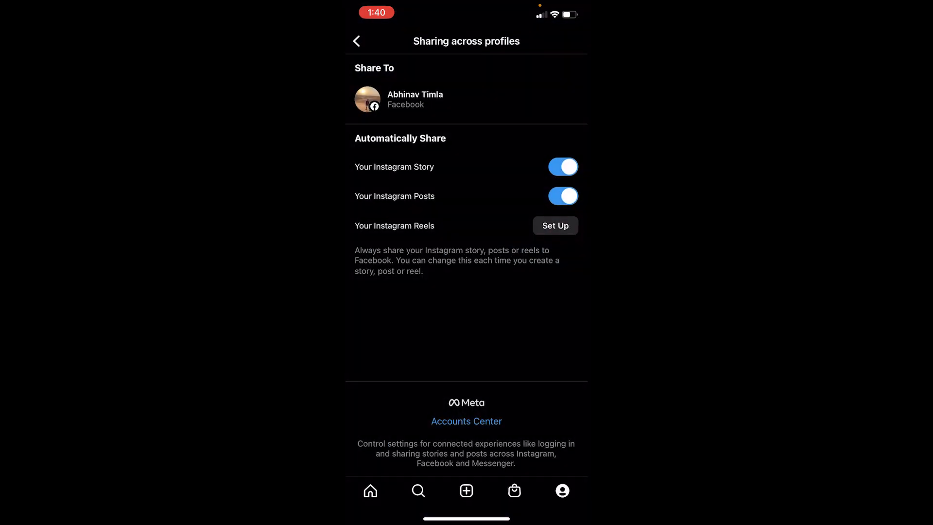